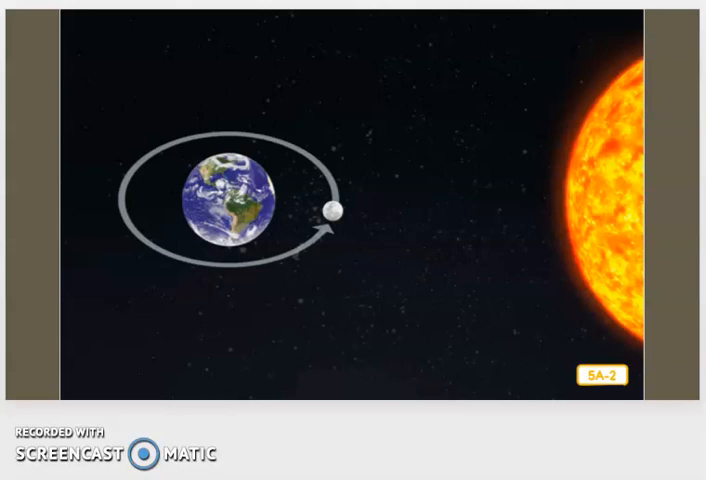
Advance the slideshow to slide SA-3, the Moon phases diagram around Earth
click(262, 112)
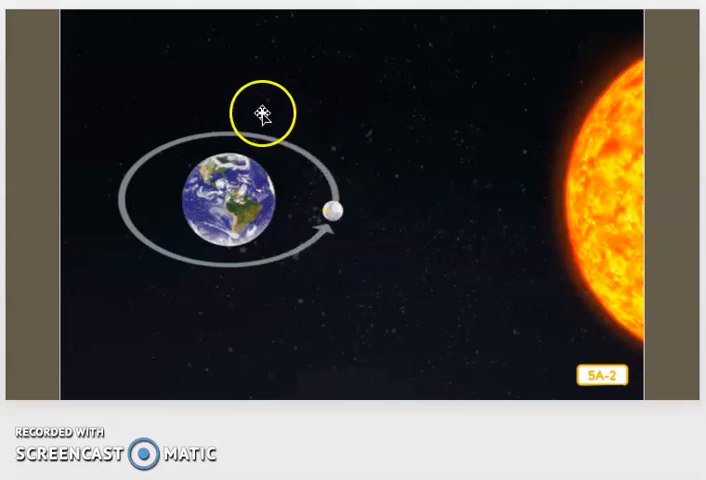
mouse_move(204, 258)
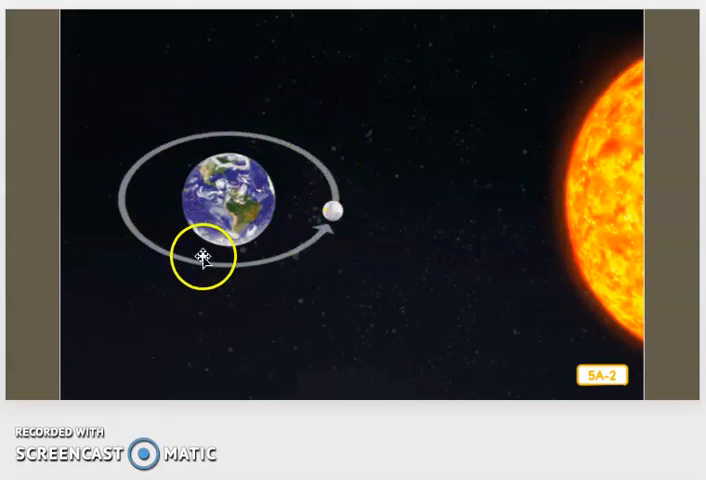
mouse_move(264, 148)
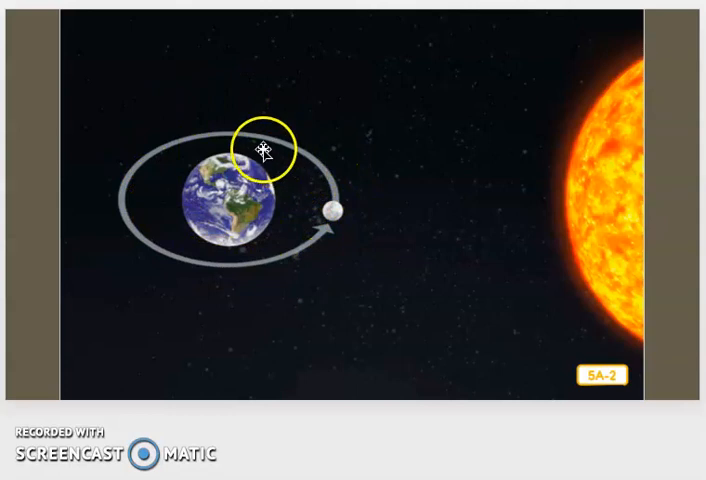
mouse_move(324, 248)
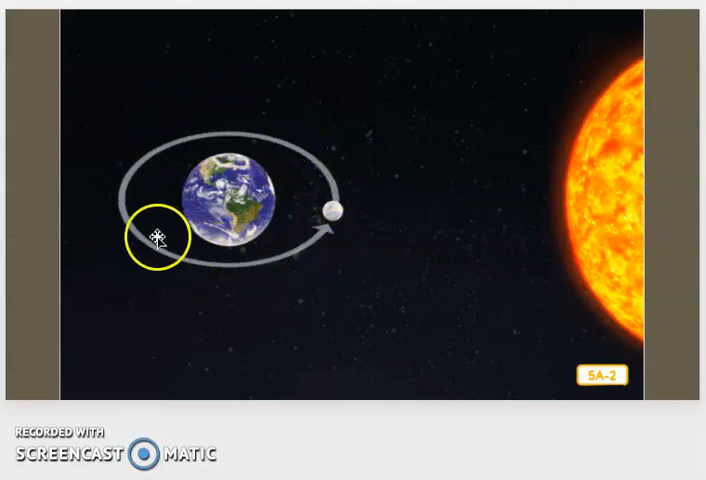
mouse_move(596, 250)
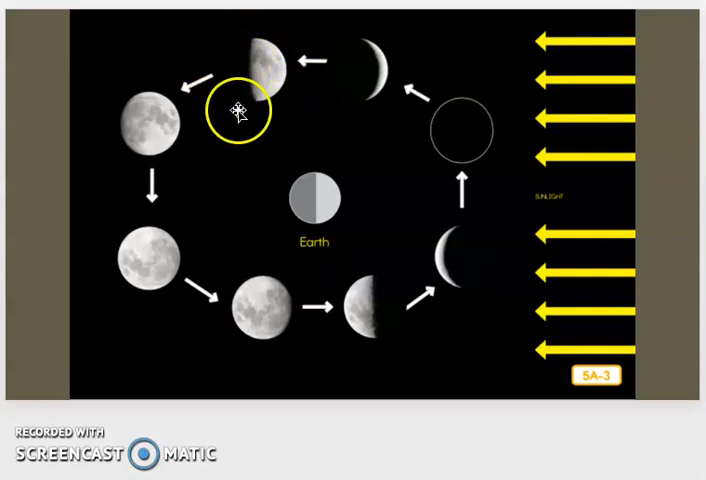
mouse_move(178, 118)
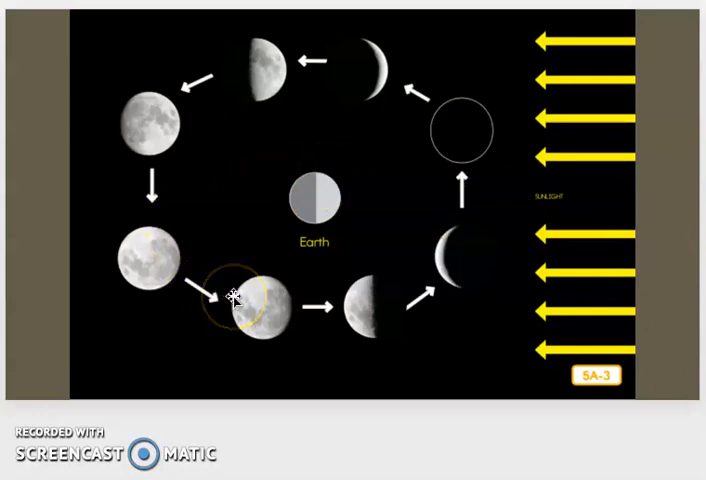
mouse_move(368, 318)
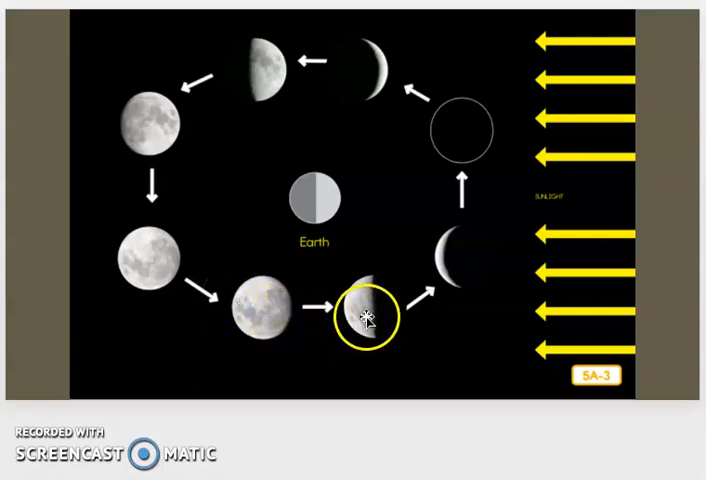
mouse_move(440, 268)
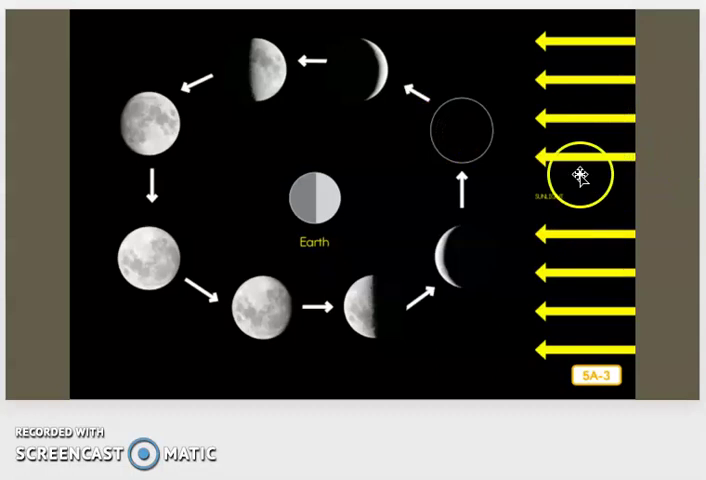
mouse_move(312, 244)
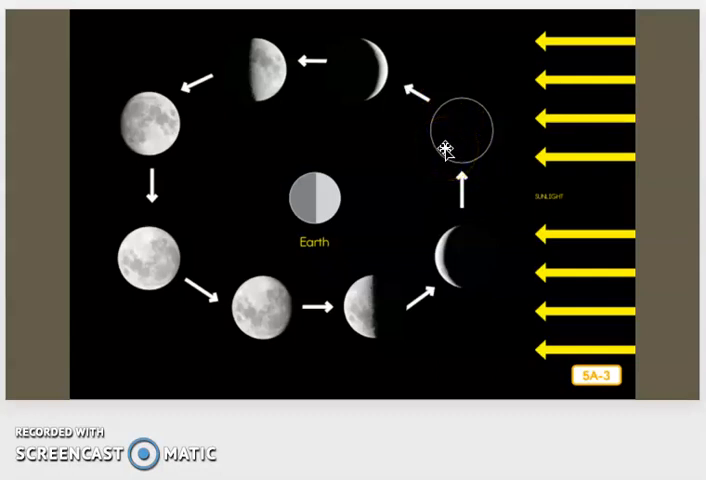
click(440, 140)
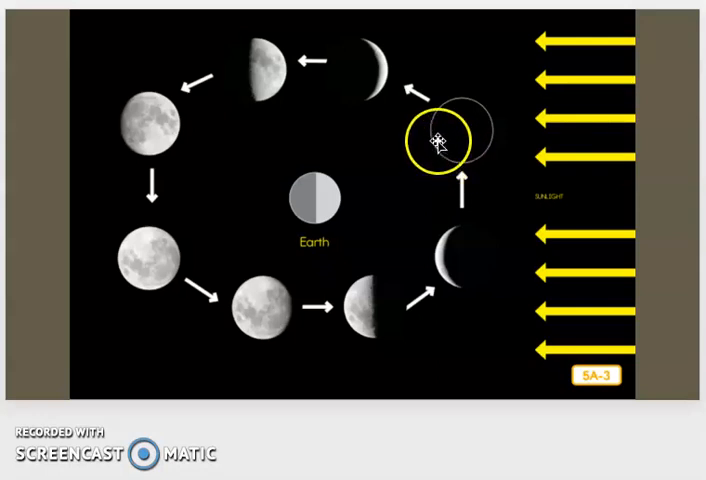